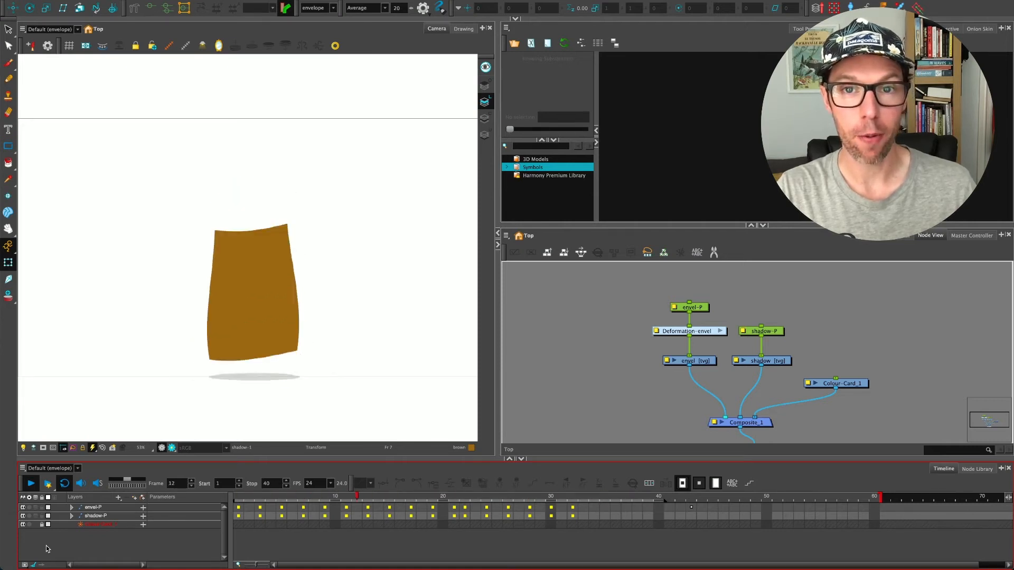
Show the flour_sack_jump project folder in Finder and select flour_sack_jump.xstage
click(442, 500)
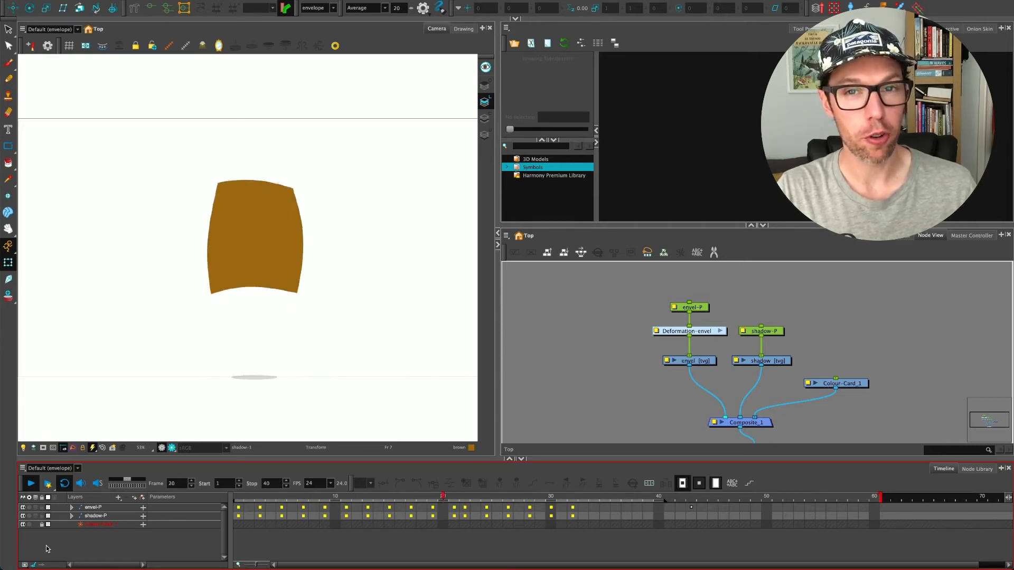
click(527, 510)
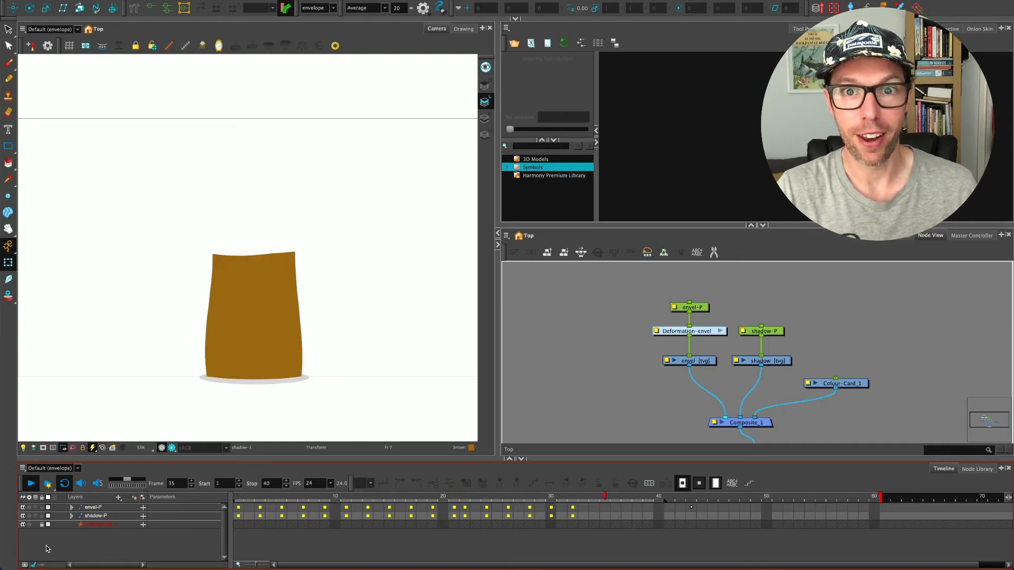
click(260, 506)
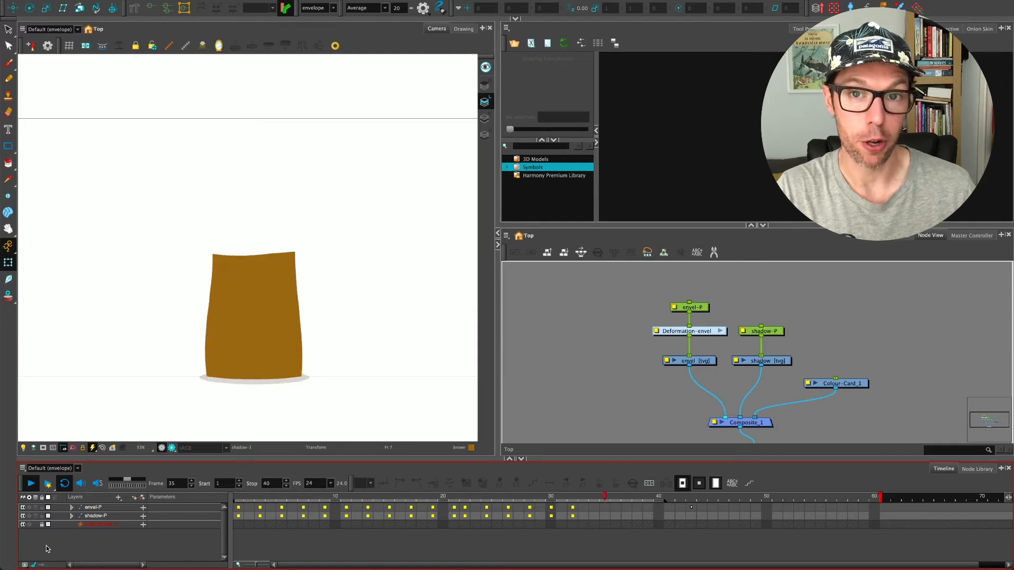
click(258, 497)
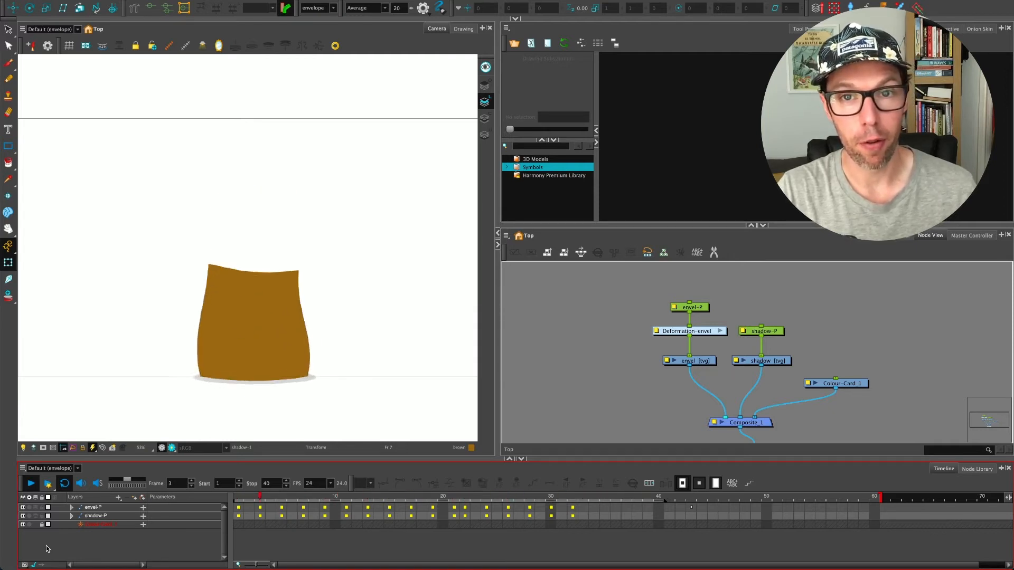
click(345, 501)
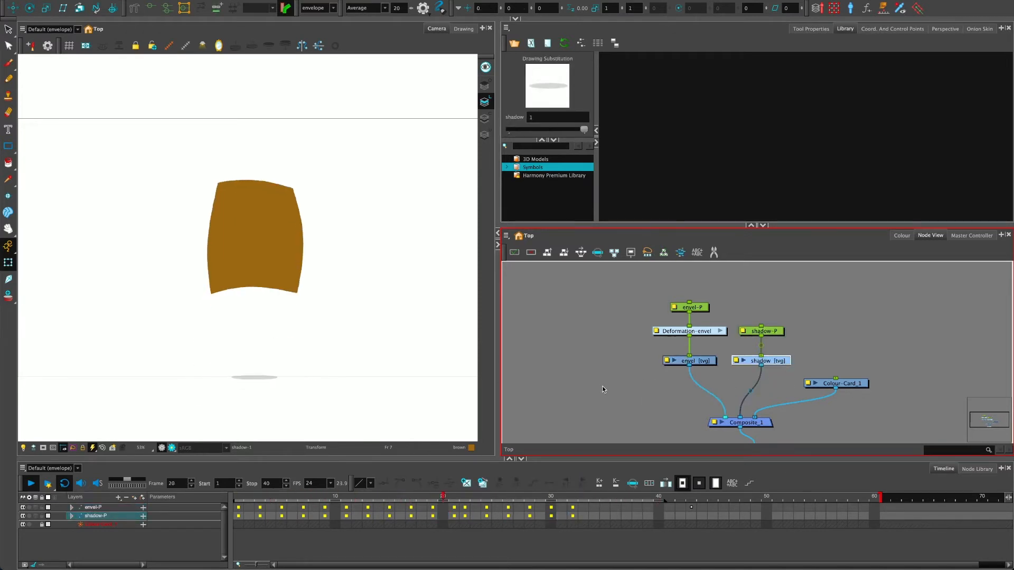
click(465, 496)
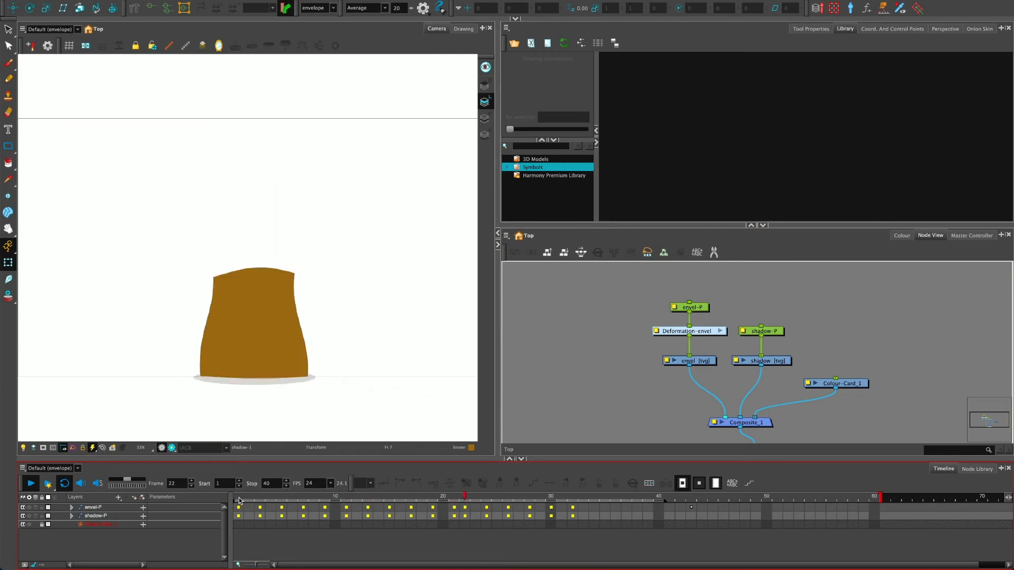
click(238, 498)
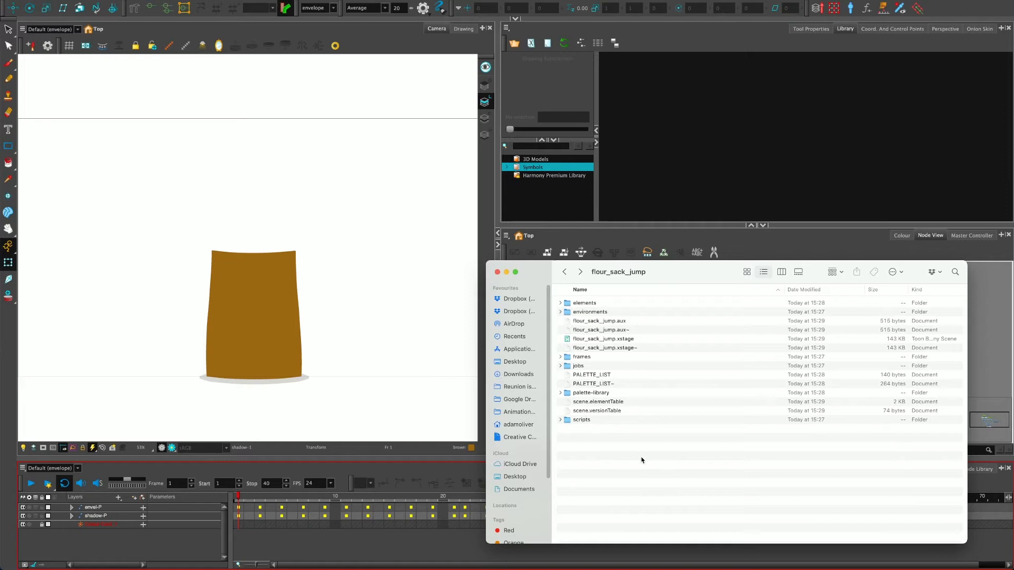
mouse_move(600, 274)
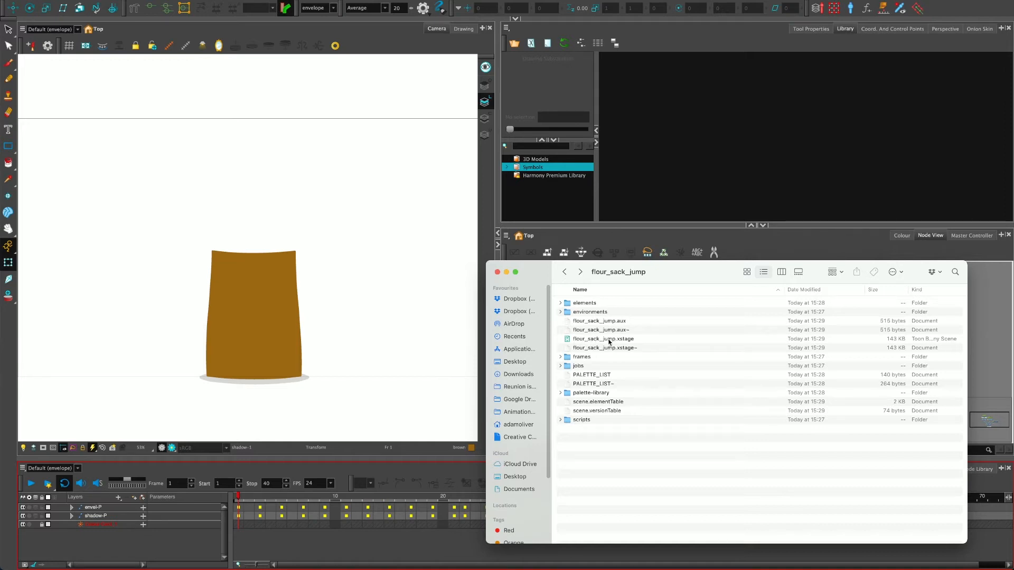
mouse_move(598, 345)
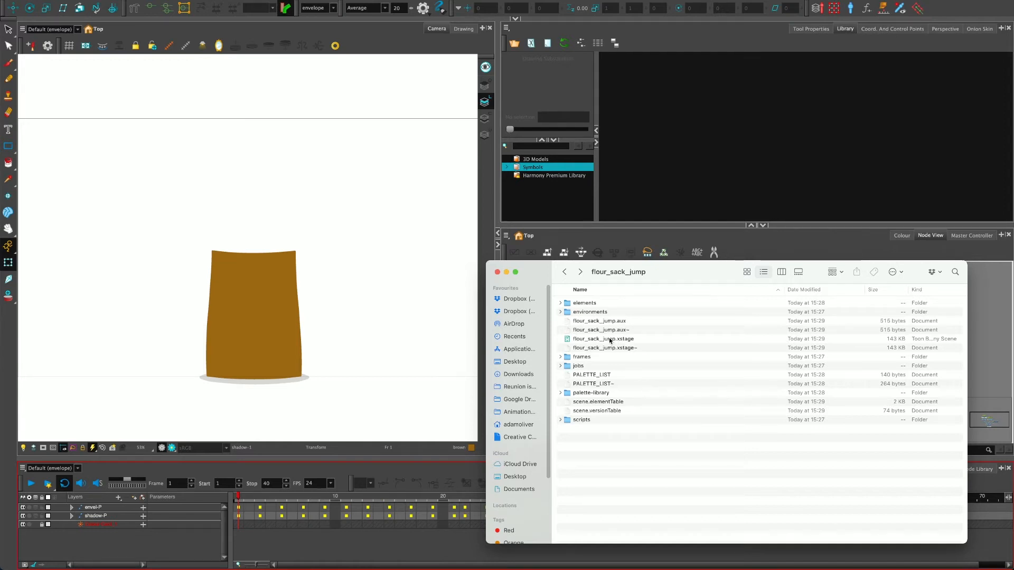
click(602, 338)
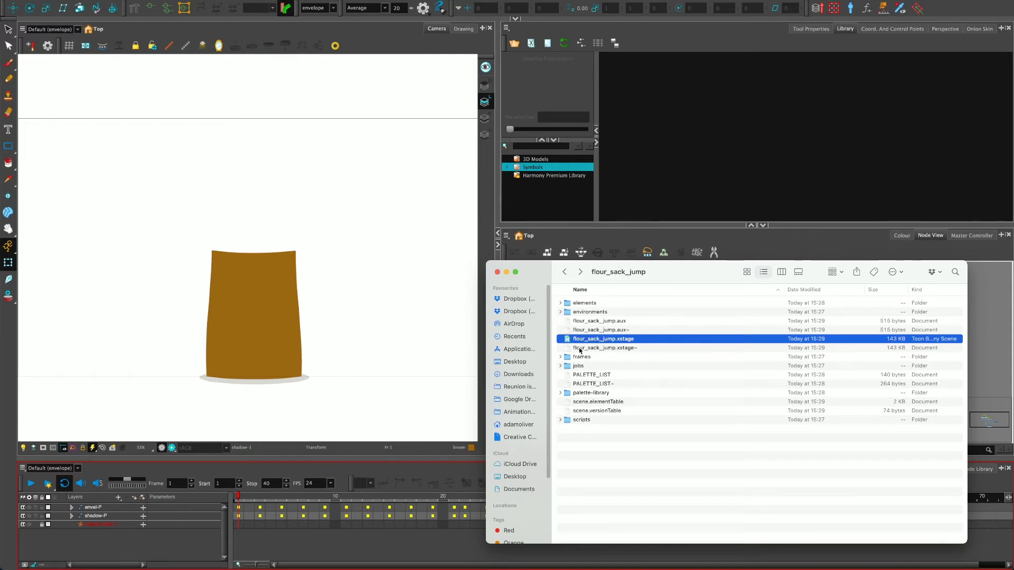
mouse_move(589, 477)
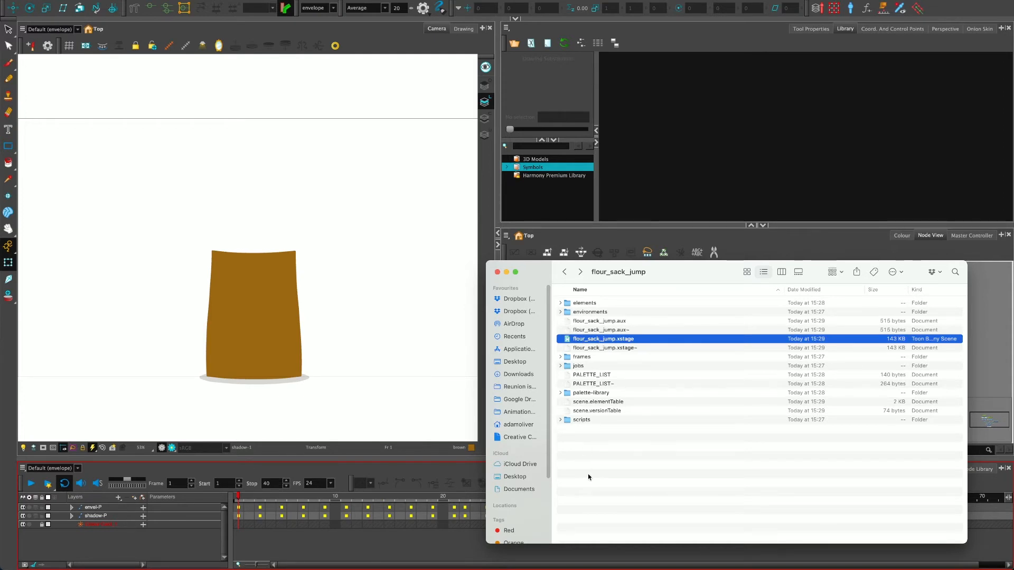
mouse_move(669, 400)
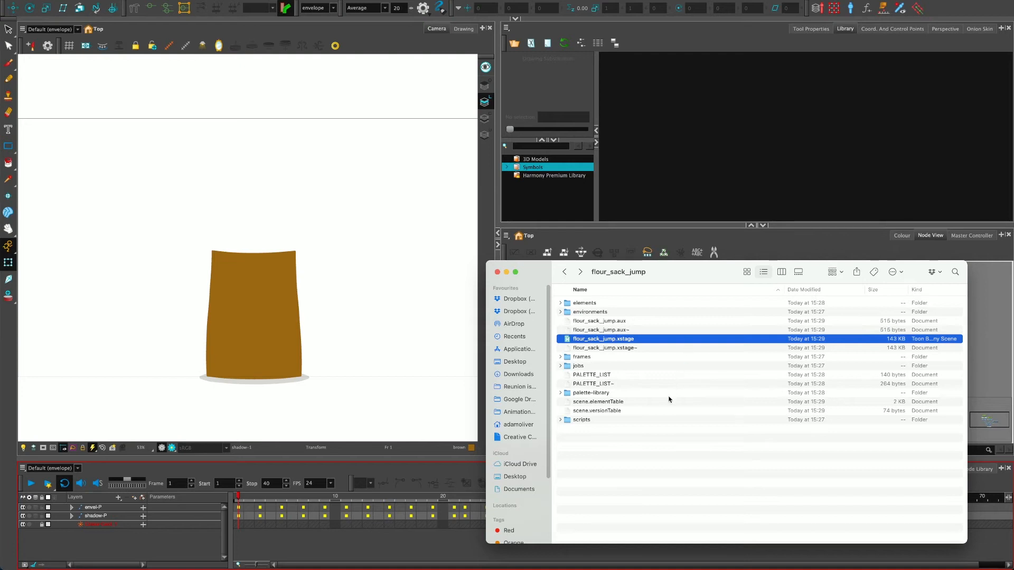
mouse_move(616, 396)
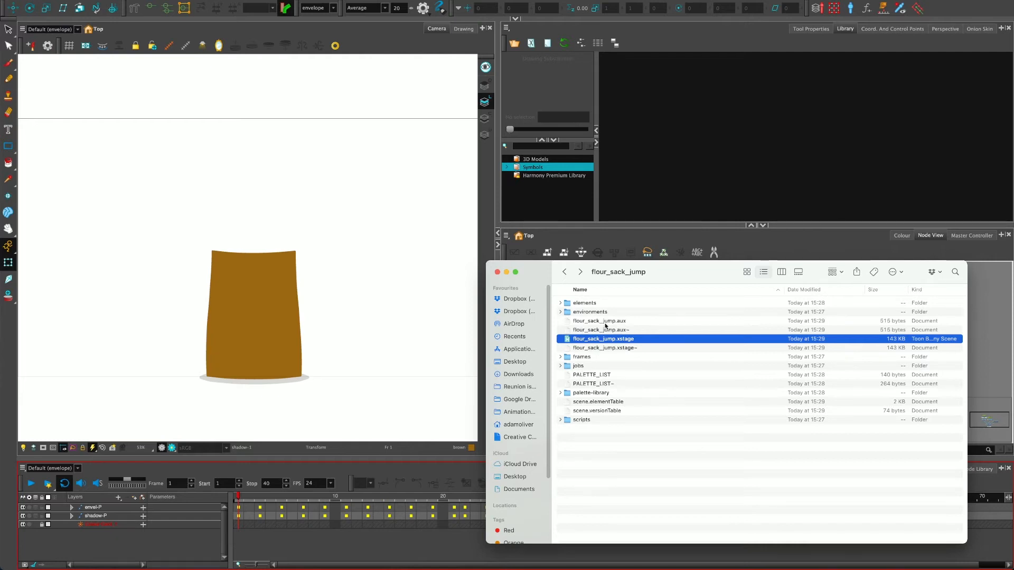
mouse_move(598, 461)
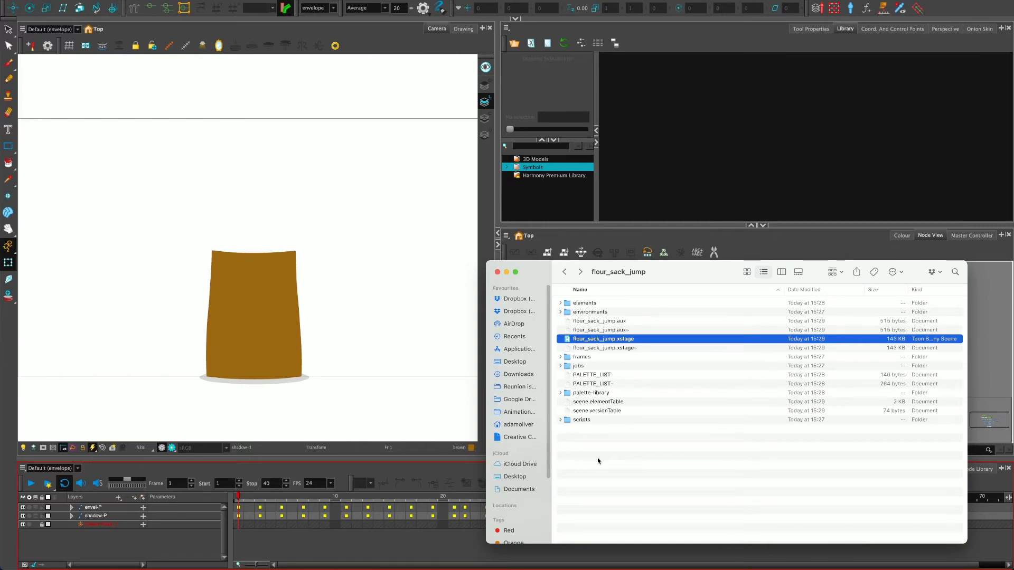
mouse_move(639, 487)
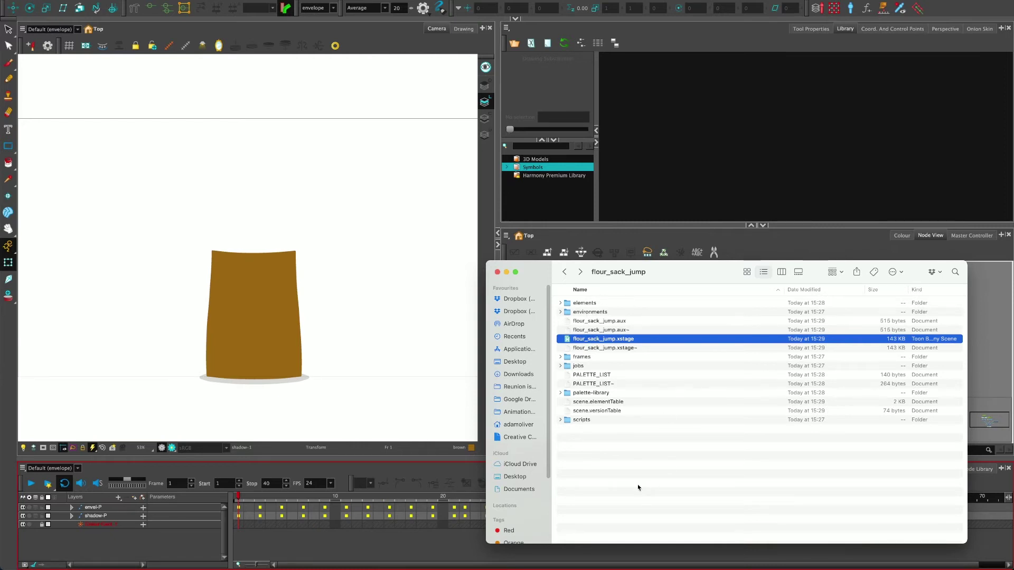
mouse_move(655, 449)
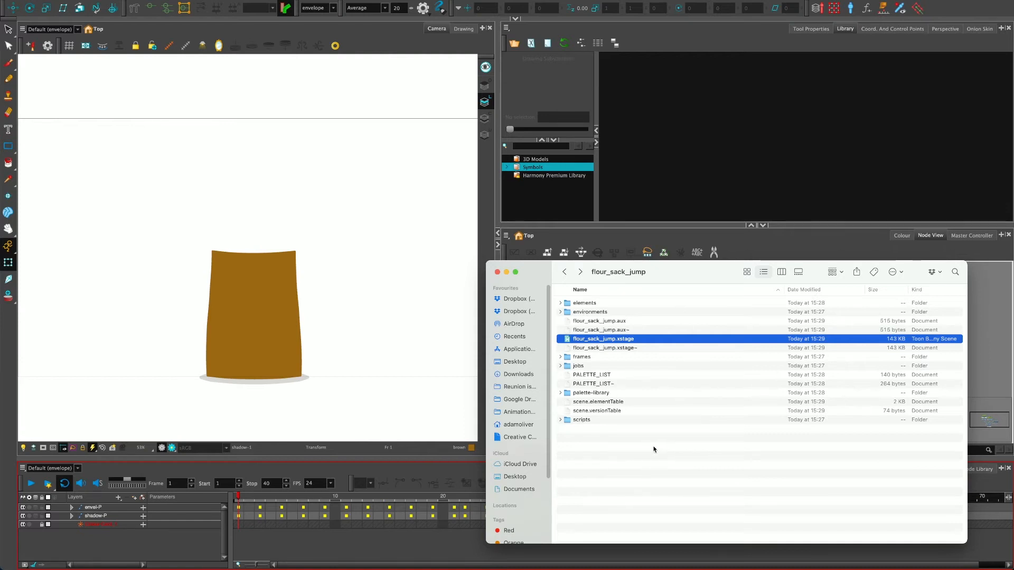
mouse_move(620, 277)
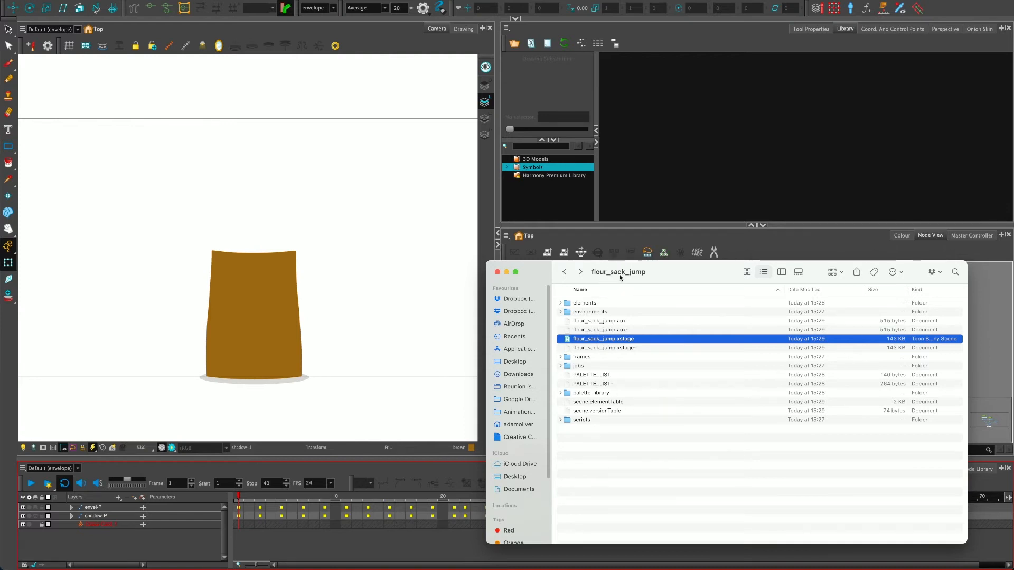
mouse_move(629, 417)
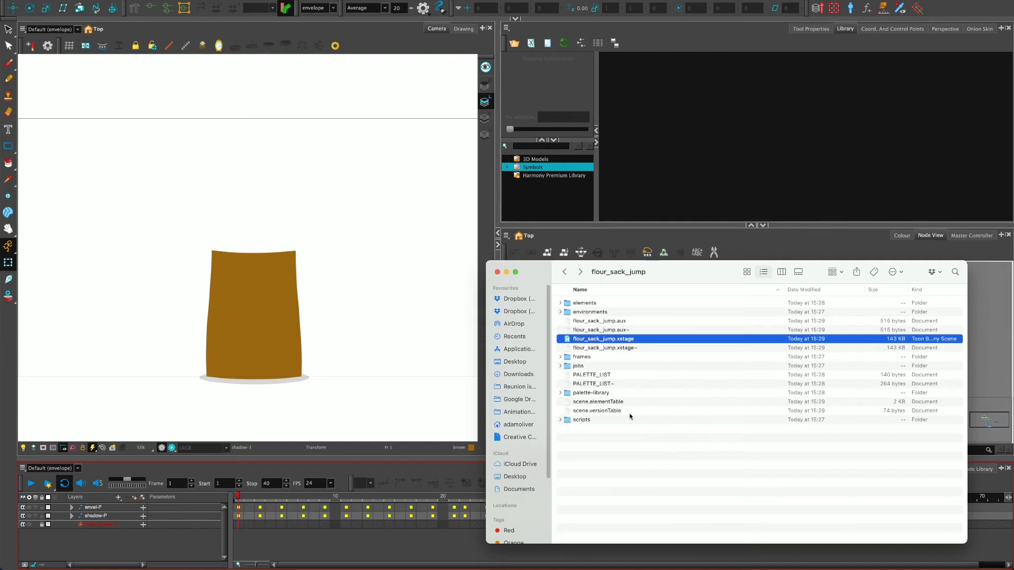
mouse_move(580, 362)
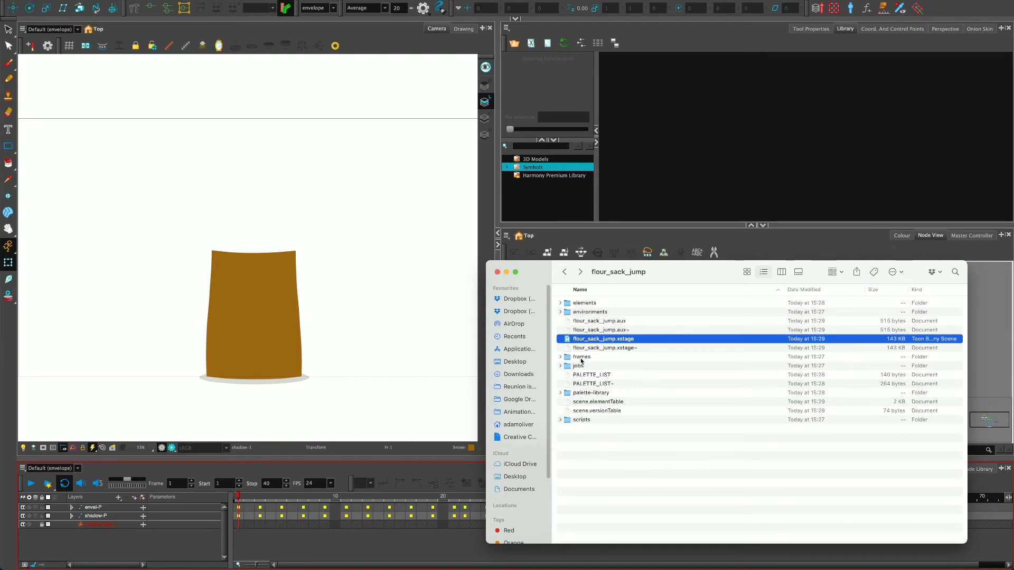
mouse_move(604, 423)
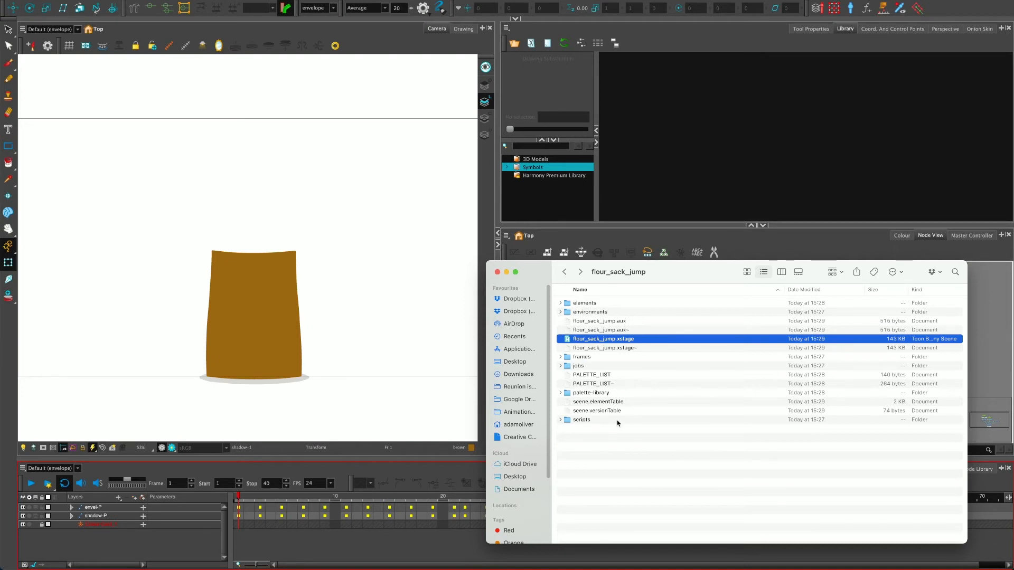
mouse_move(604, 338)
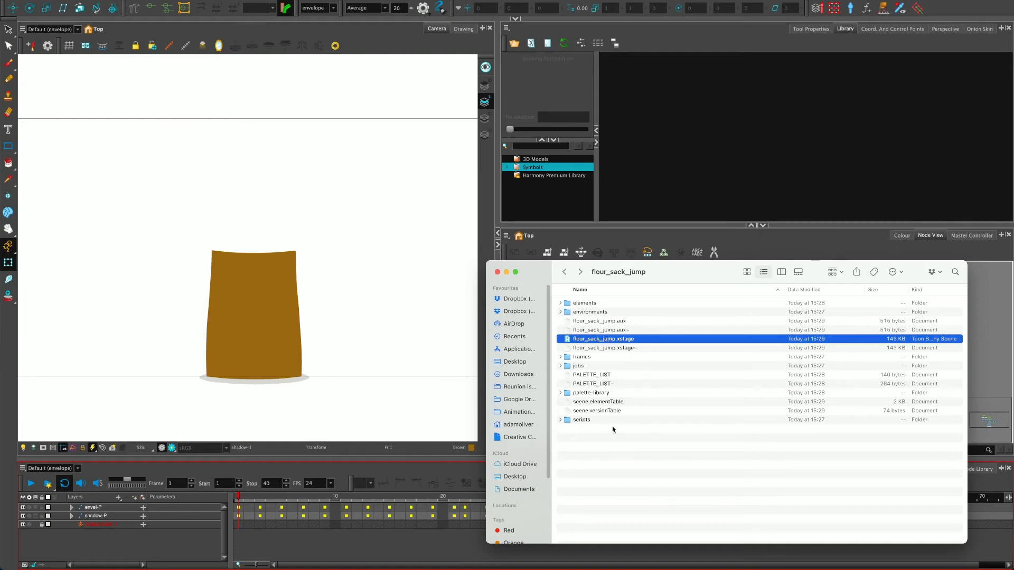
mouse_move(574, 422)
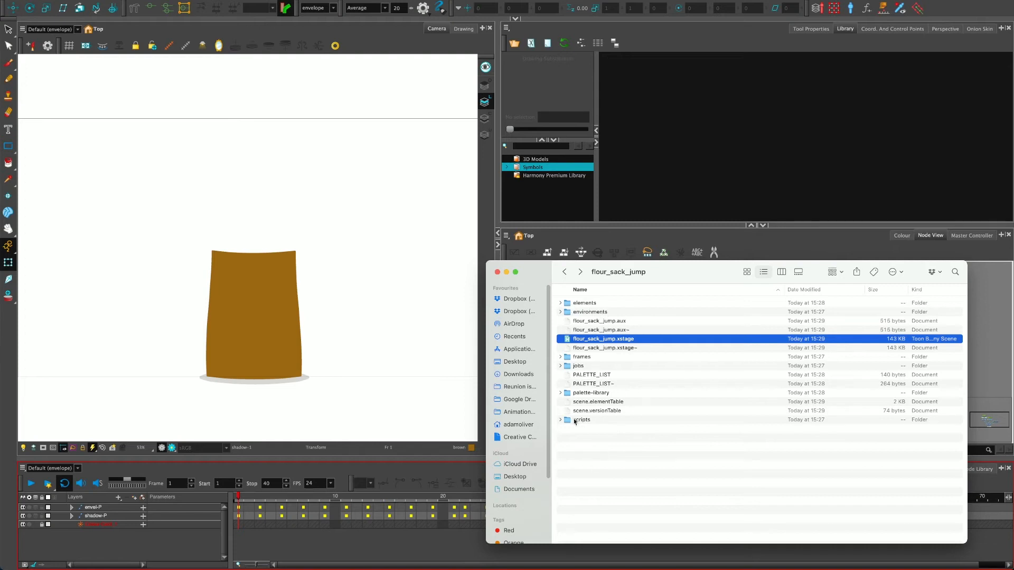
mouse_move(625, 477)
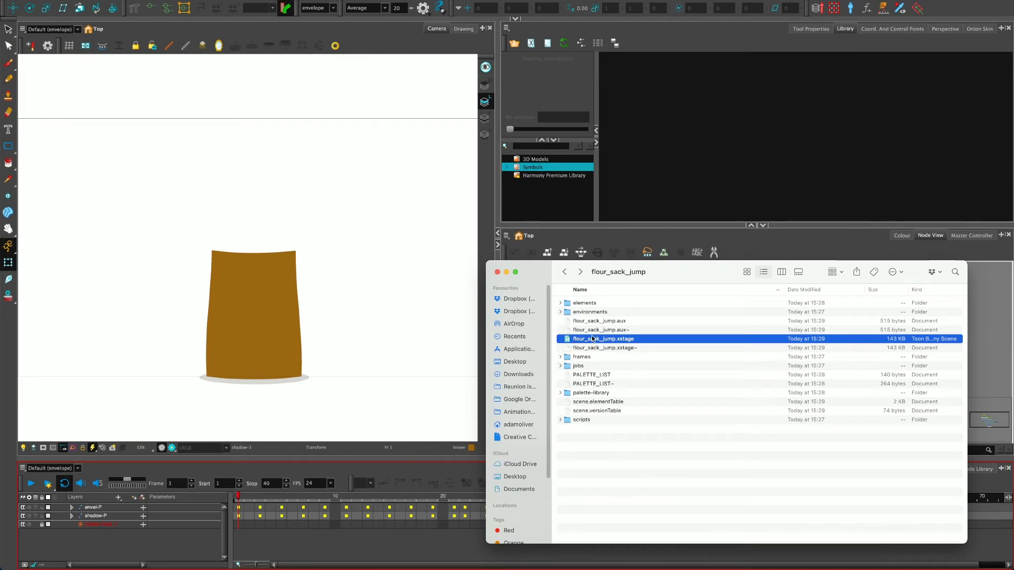
mouse_move(194, 88)
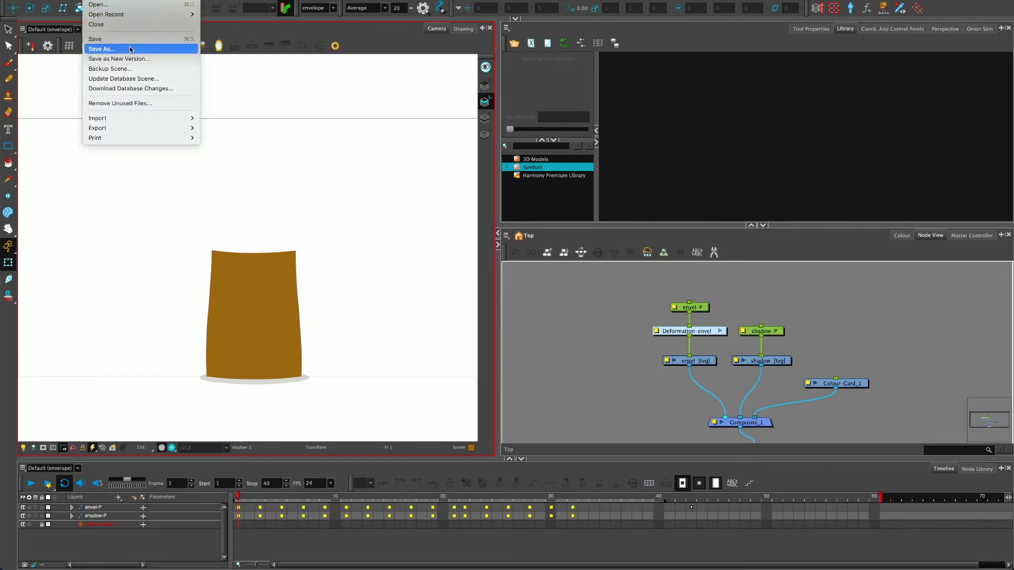
Save the scene as new version flour_sack_jump_v2, check its file, and return to Harmony
click(119, 59)
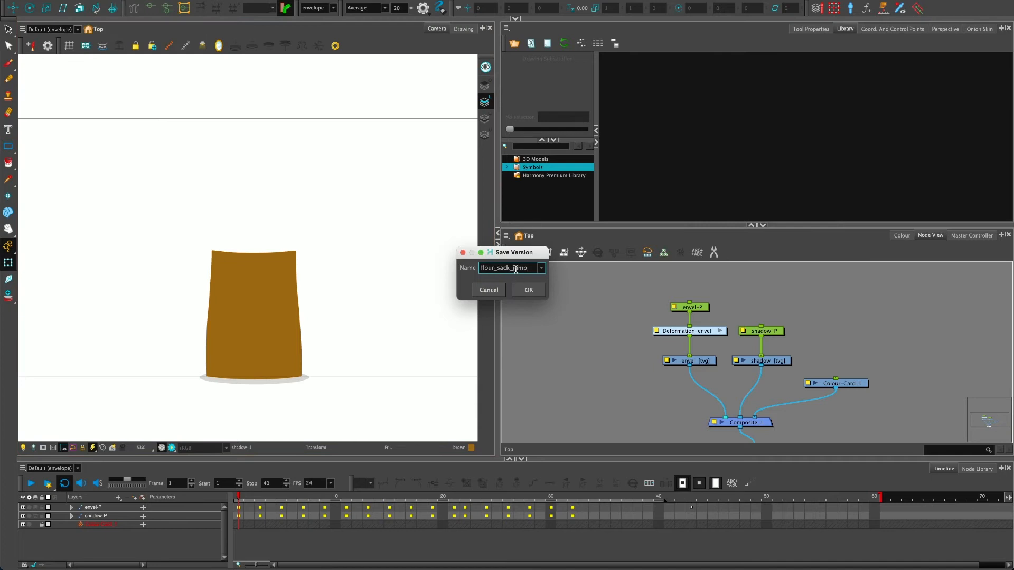
text(_)
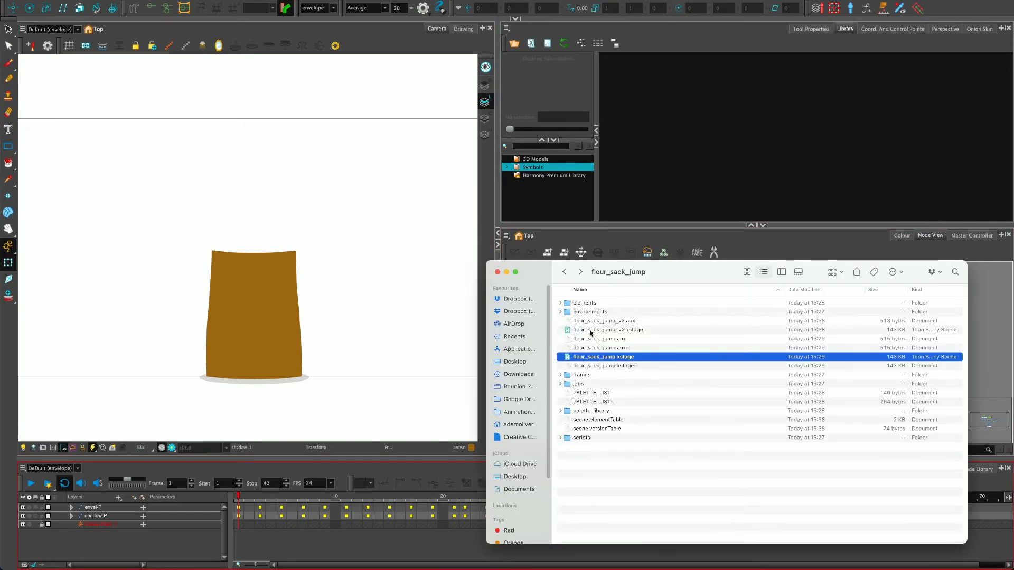
click(607, 329)
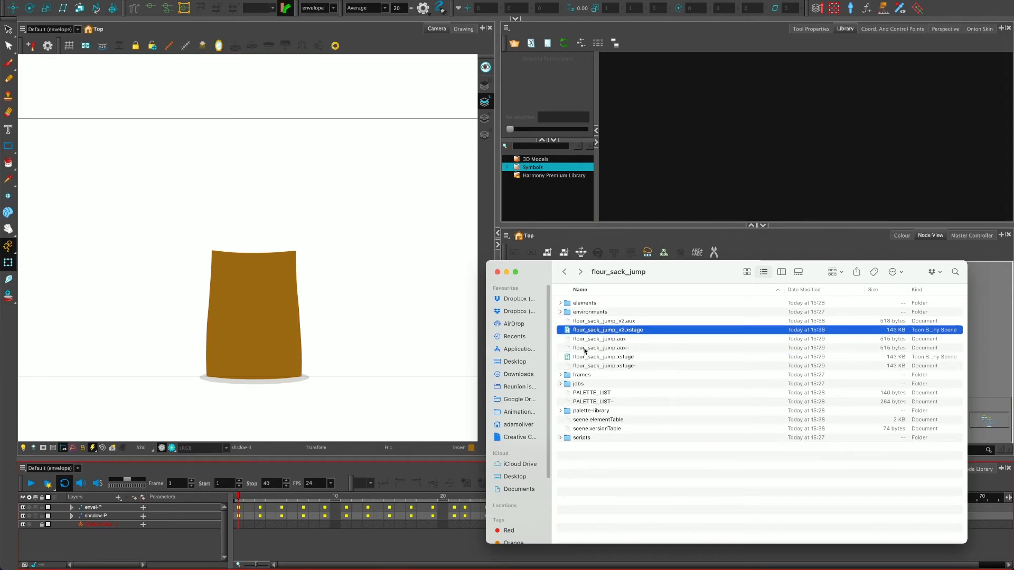
click(603, 357)
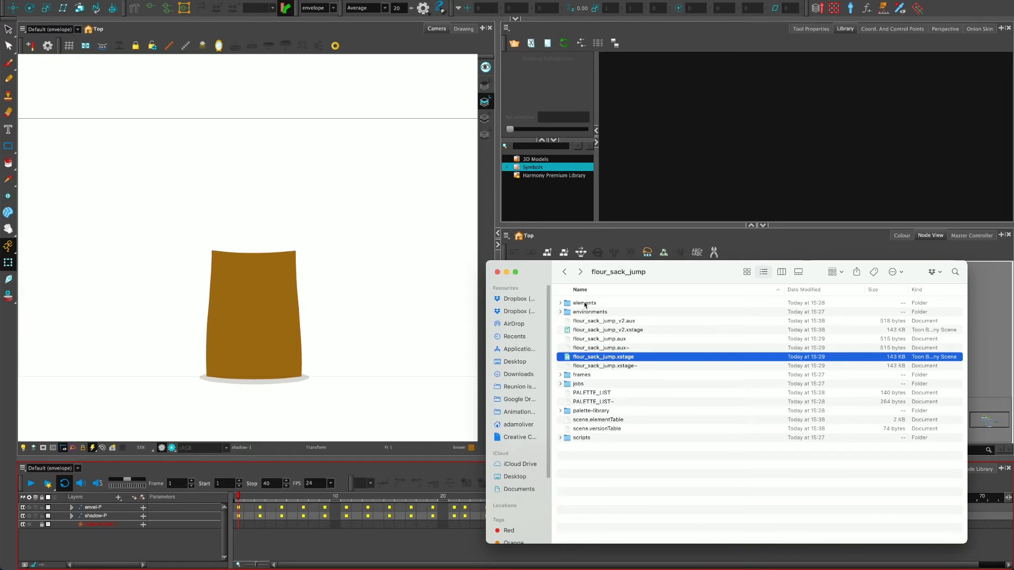
mouse_move(654, 430)
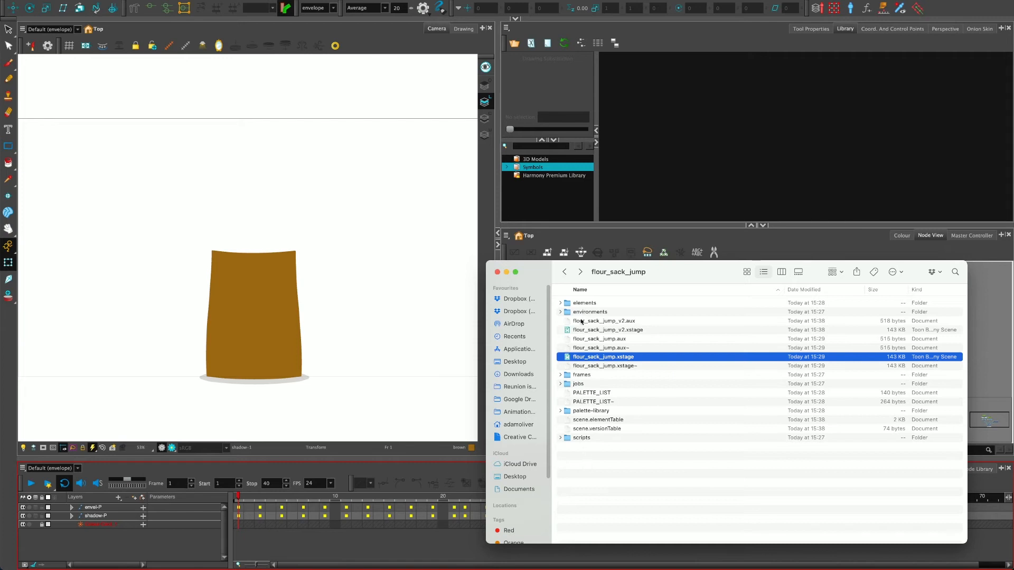
mouse_move(587, 414)
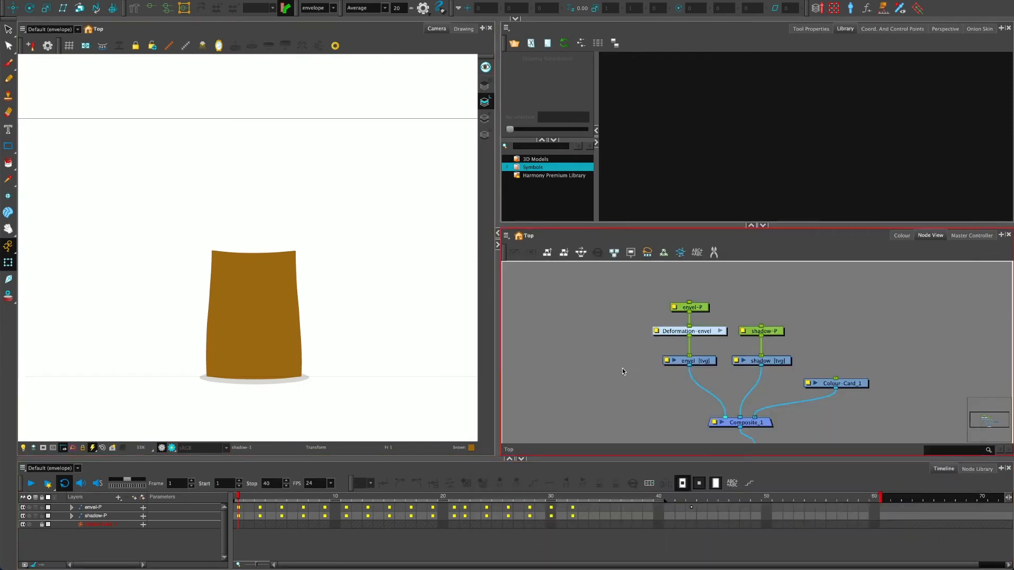
Select the flour sack (envel) drawing in the Harmony scene
click(688, 361)
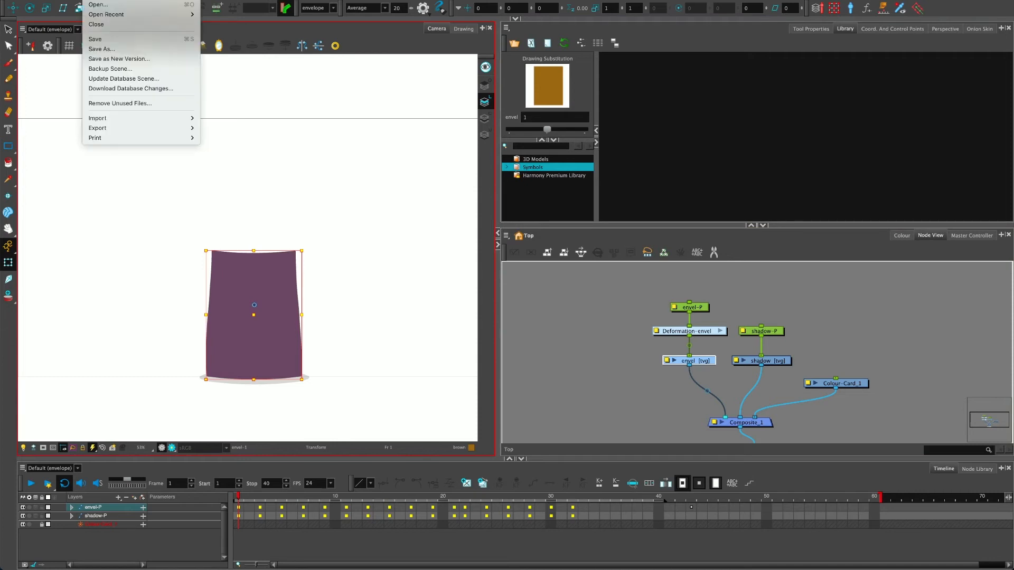
mouse_move(101, 48)
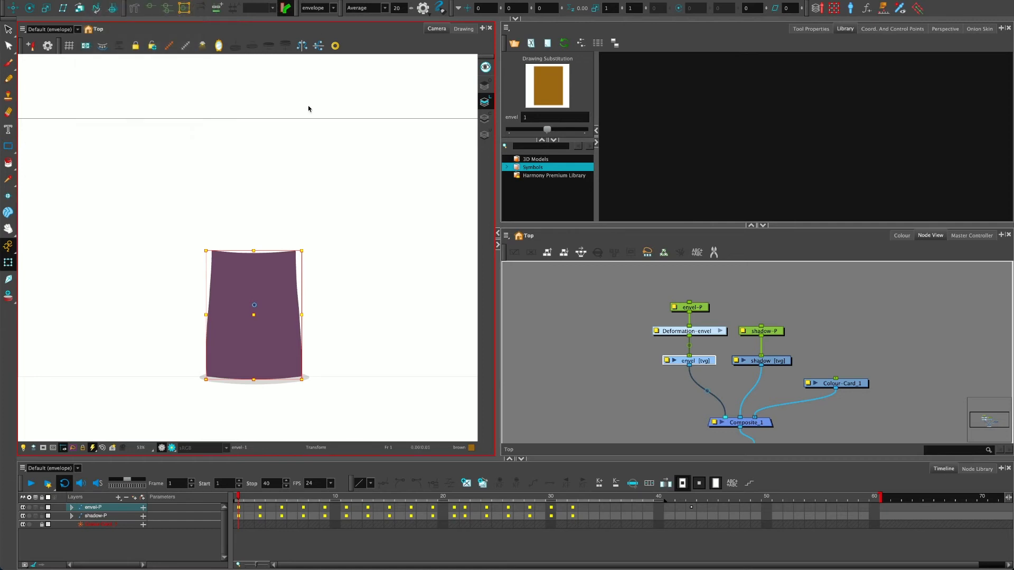
mouse_move(426, 326)
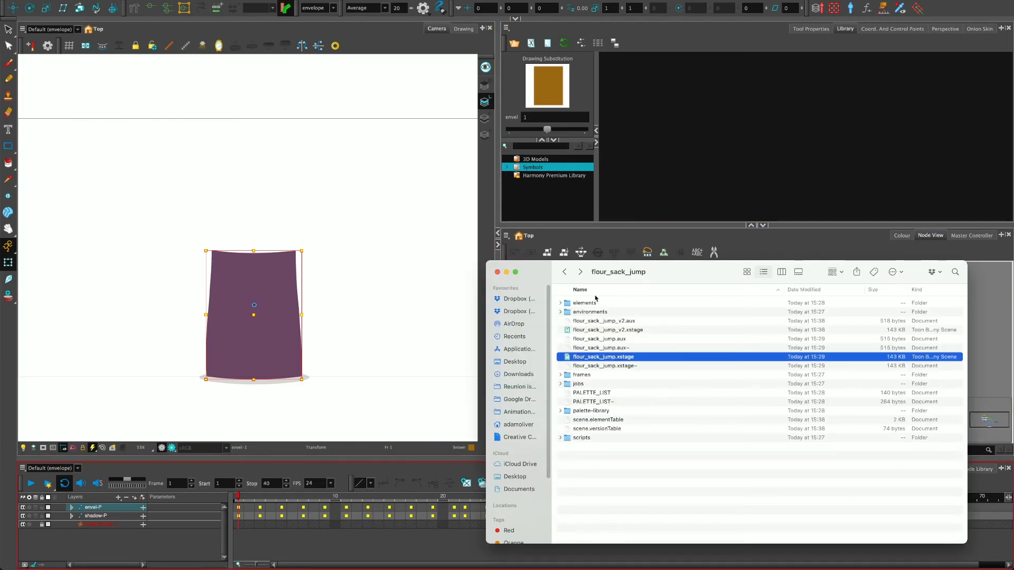
mouse_move(638, 272)
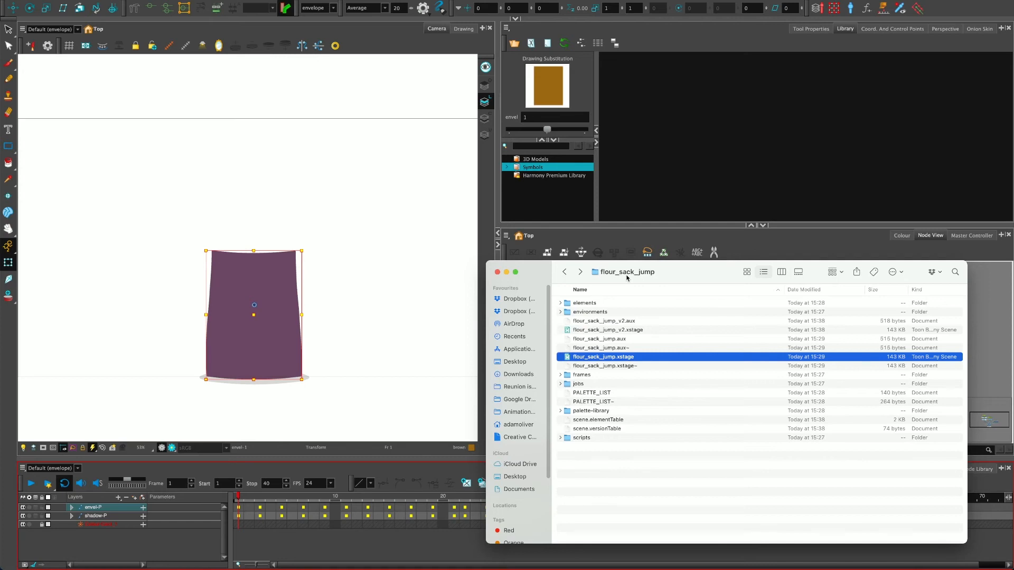
mouse_move(672, 482)
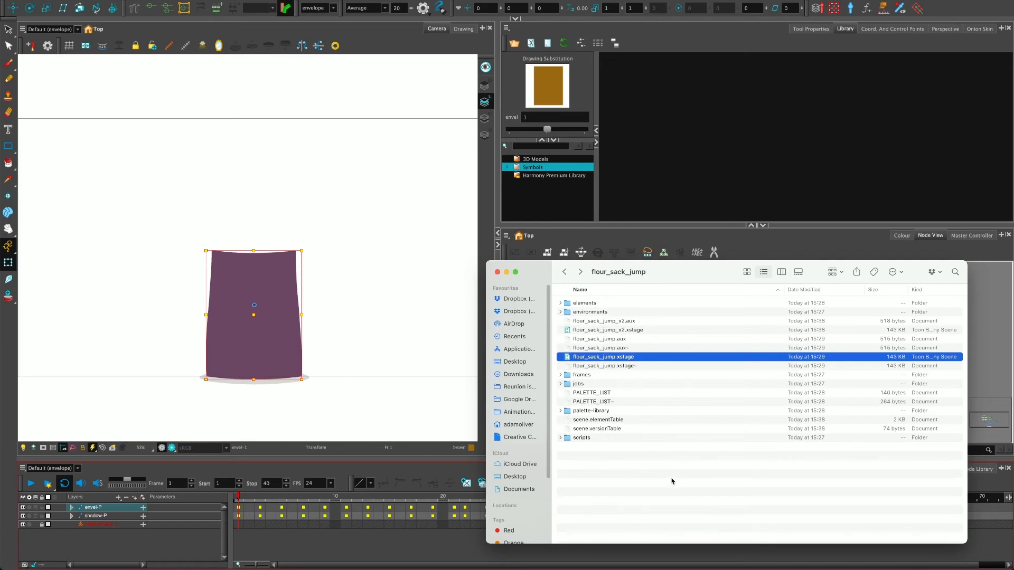
mouse_move(623, 275)
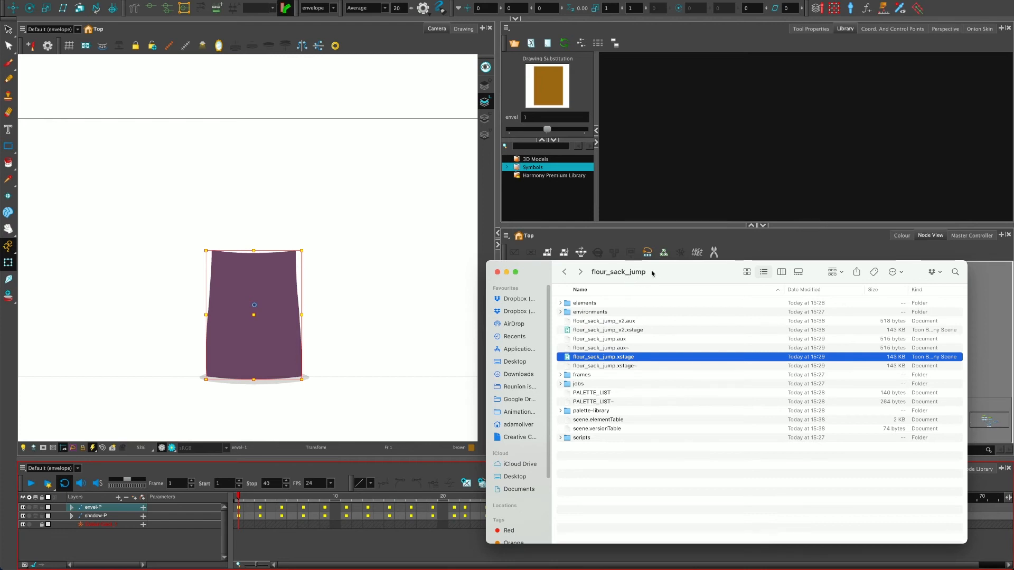
mouse_move(645, 476)
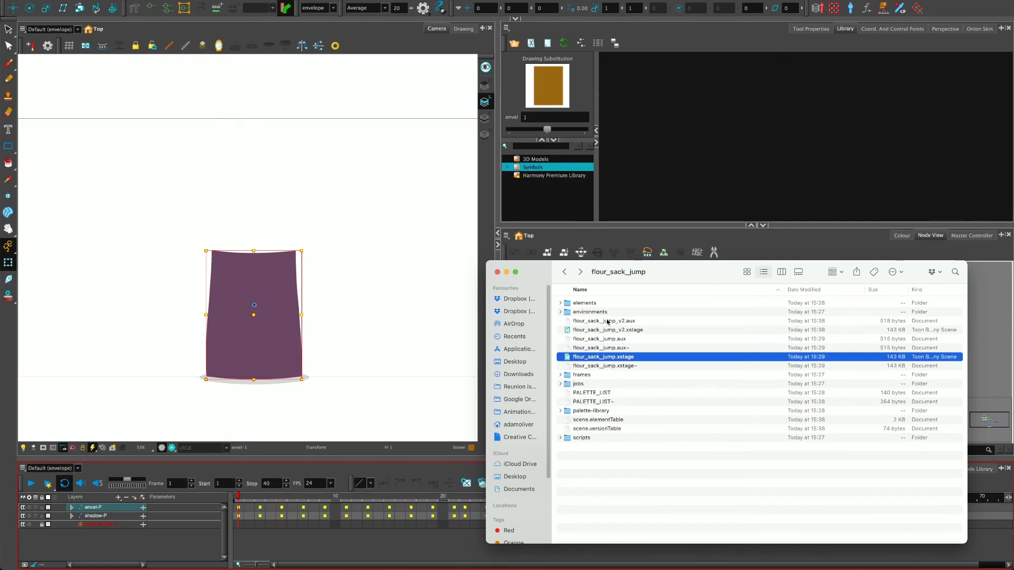
mouse_move(646, 353)
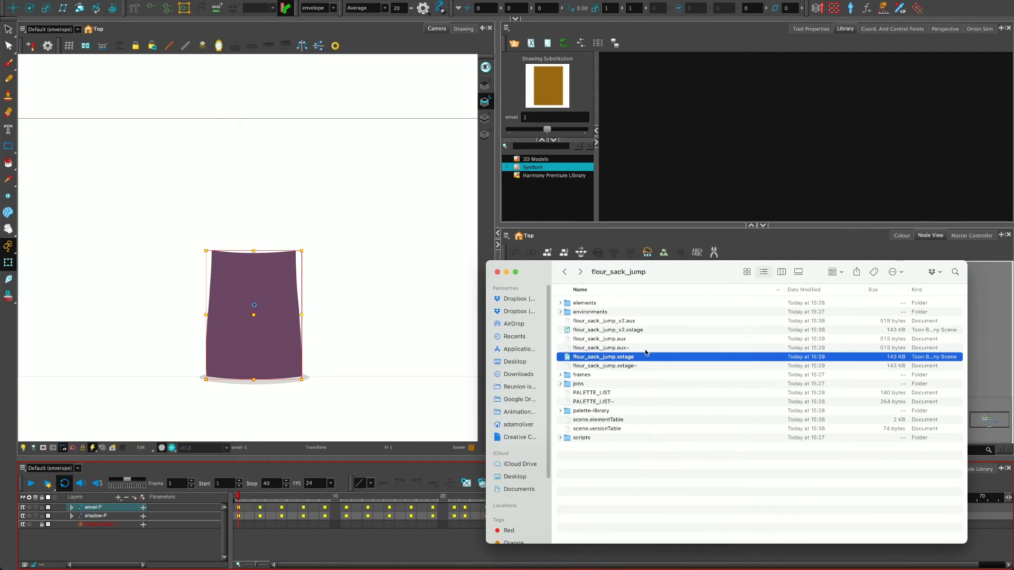
mouse_move(641, 436)
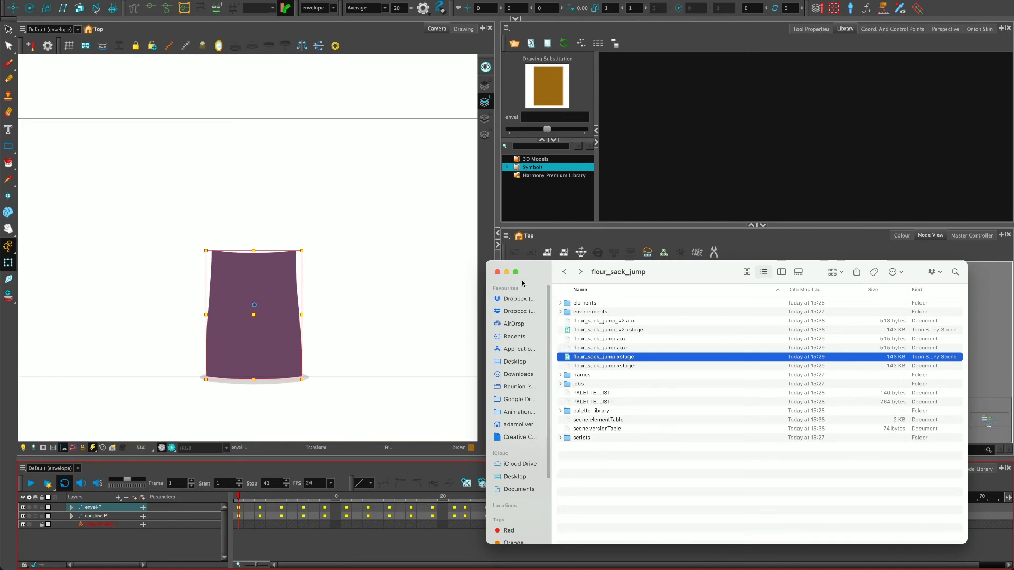
Select the shadow drawing beneath the flour sack
click(497, 272)
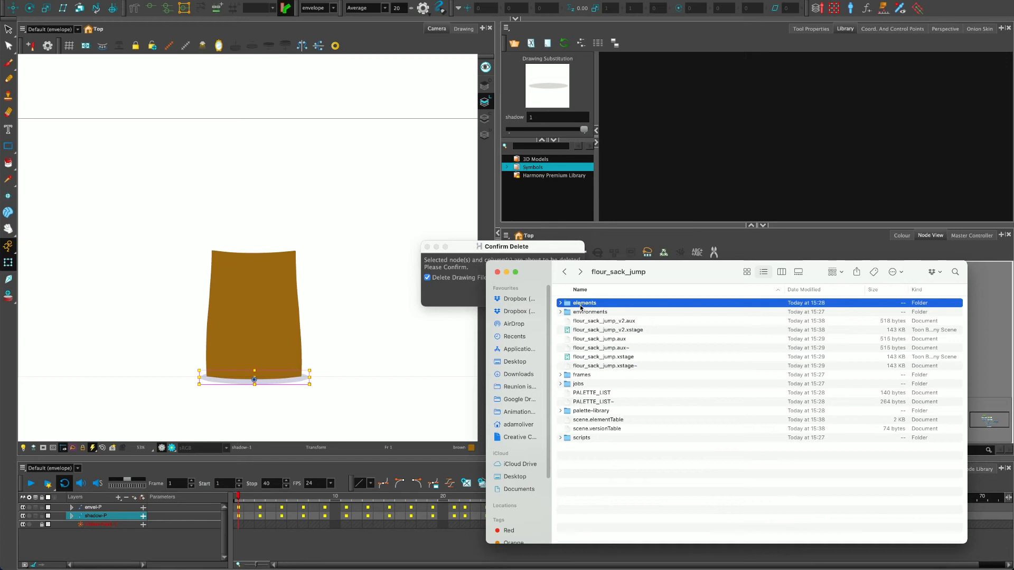
In Finder, open elements and the shadow folder to see shadow-1.tvg, then return to Harmony
double_click(584, 302)
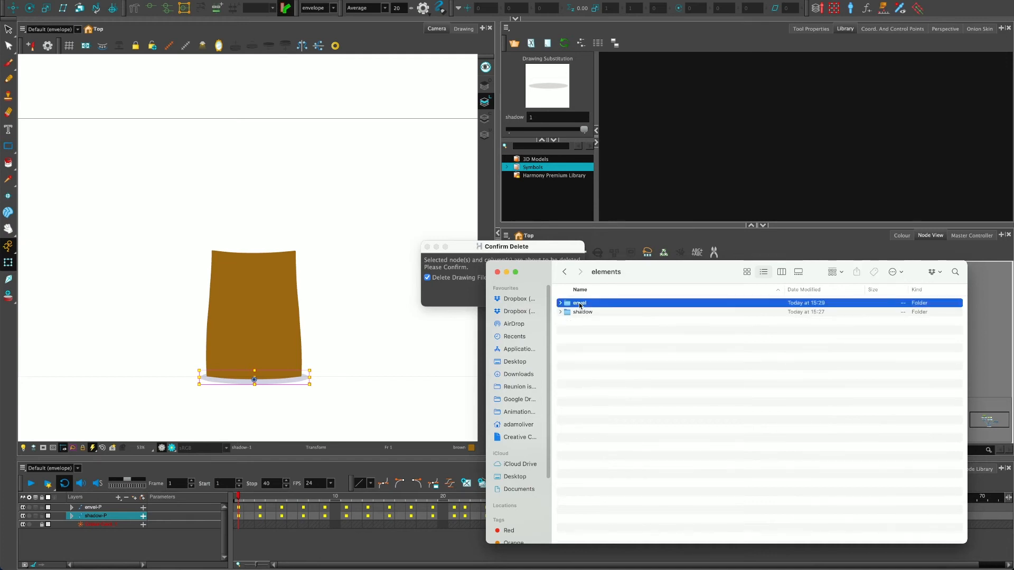
click(582, 311)
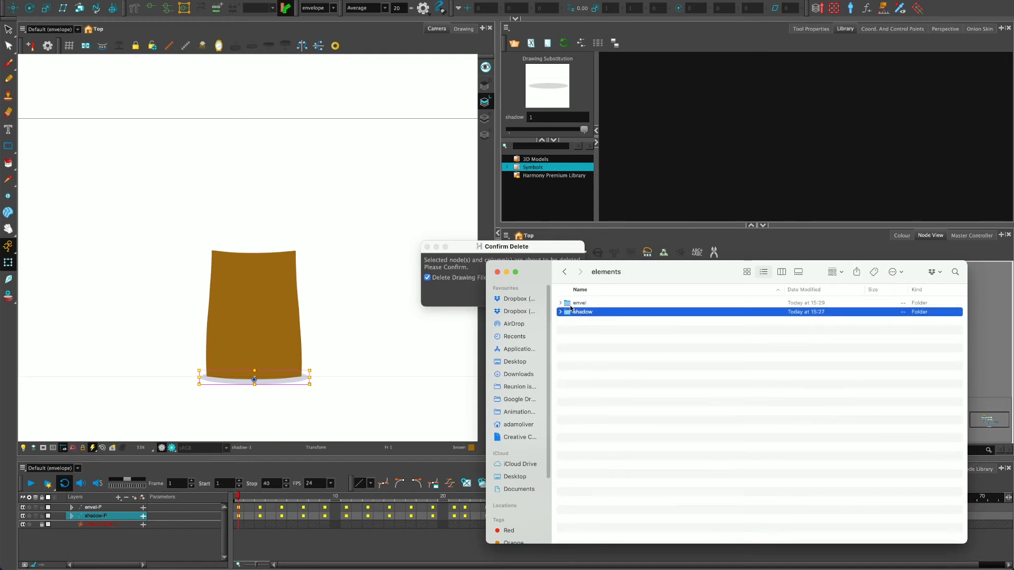
double_click(582, 312)
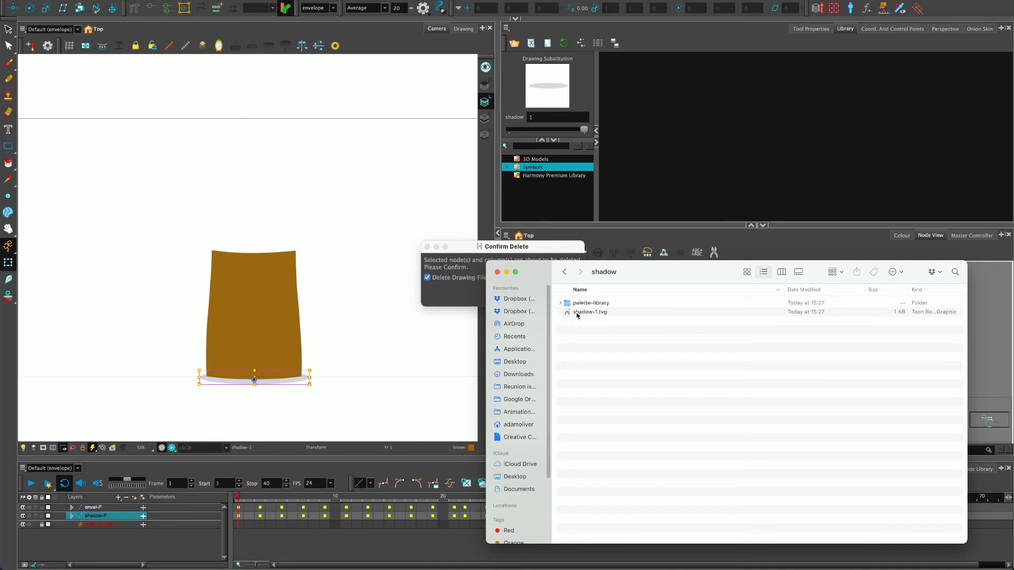
click(590, 312)
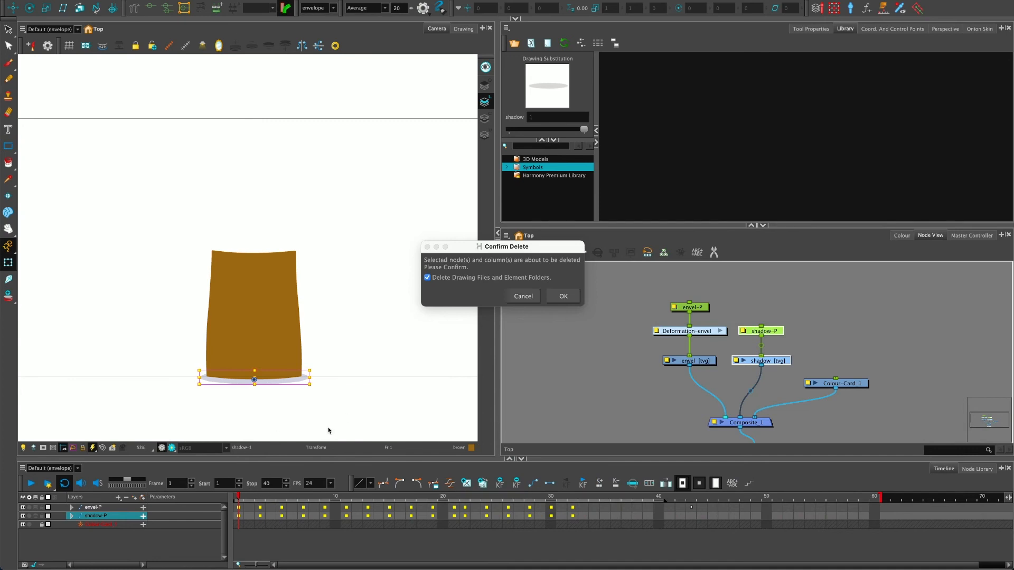
Uncheck 'Delete Drawing Files and Element Folders' and close the Confirm Delete dialog
click(427, 277)
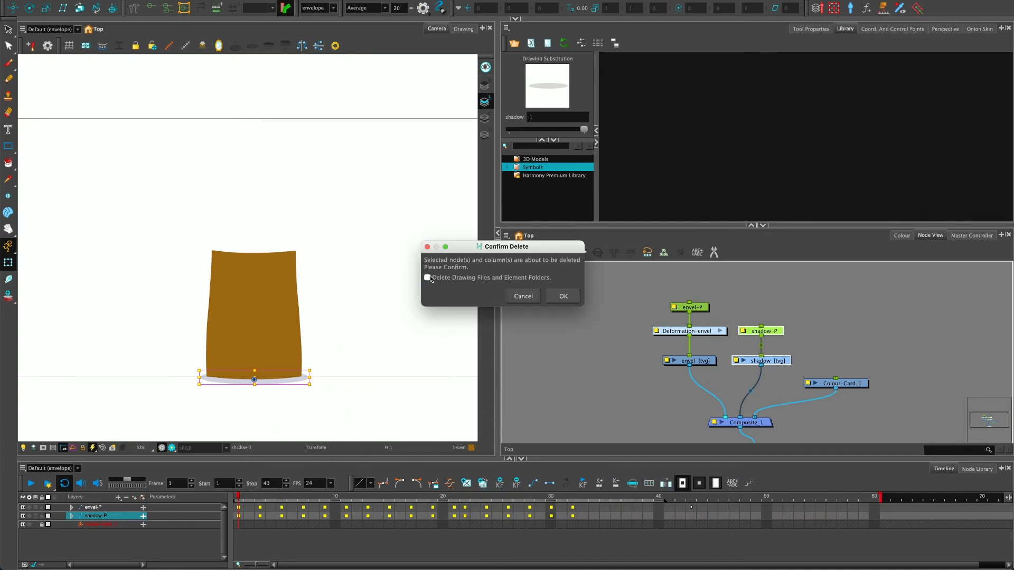
click(564, 296)
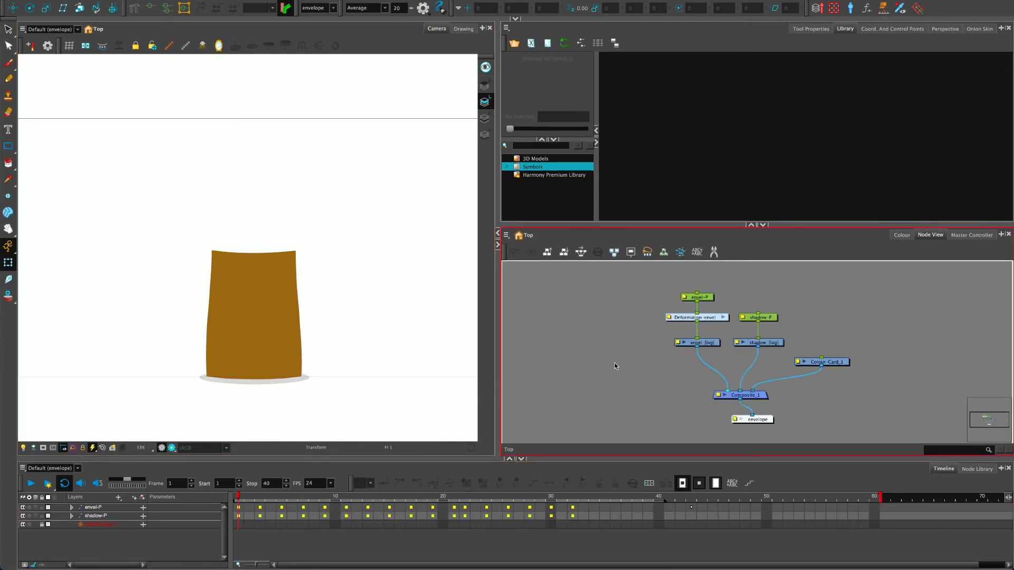
mouse_move(770, 324)
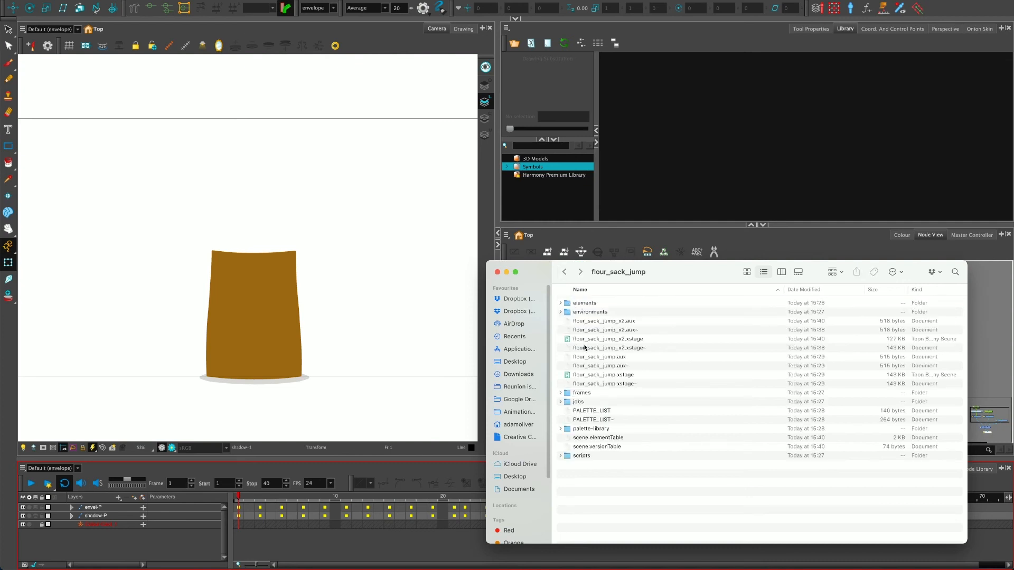
Check the 127 KB flour_sack_jump_v2.xstage dated 15:40, then return to Harmony
click(608, 339)
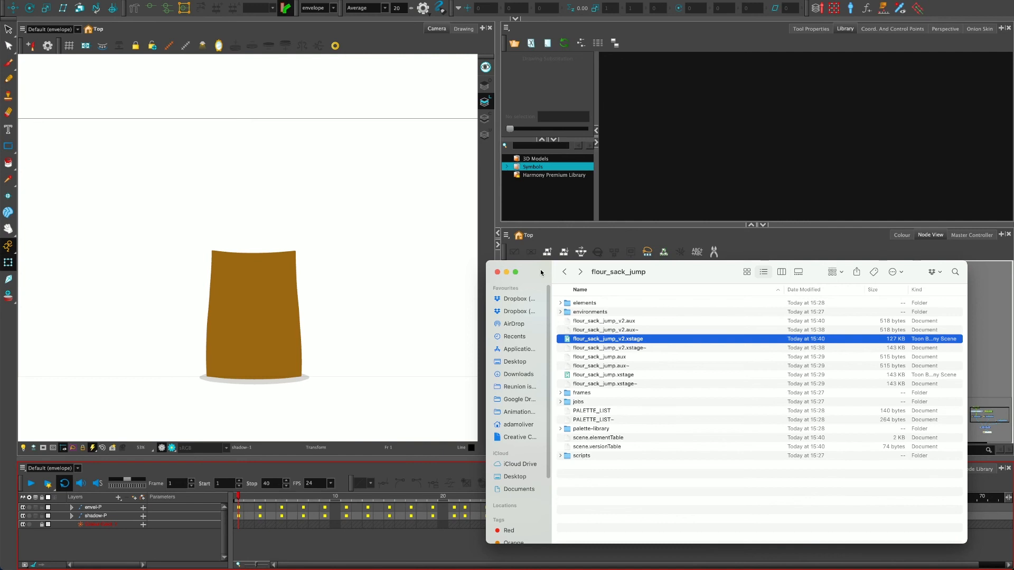
click(497, 272)
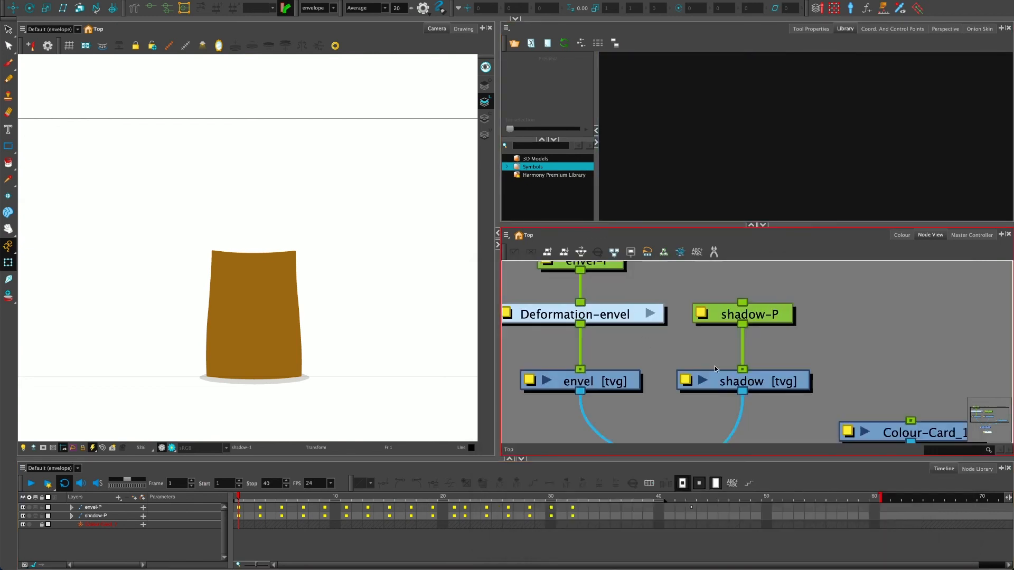
click(742, 314)
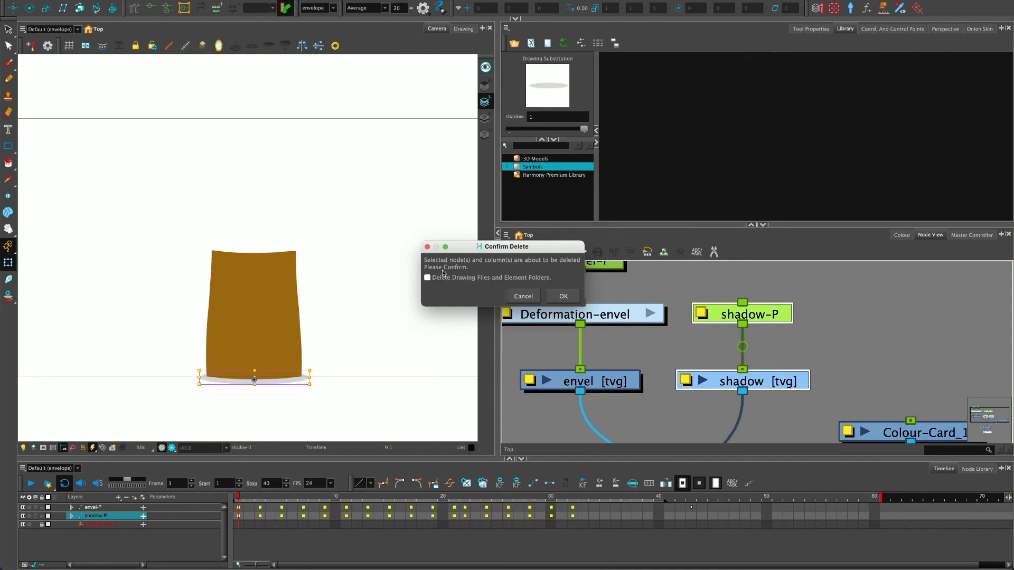
mouse_move(523, 297)
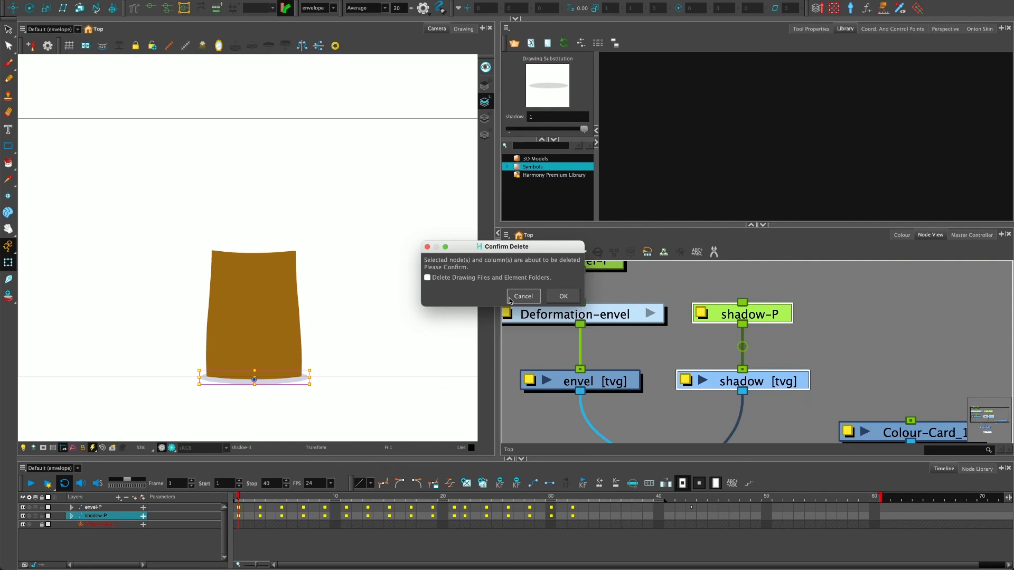
click(523, 297)
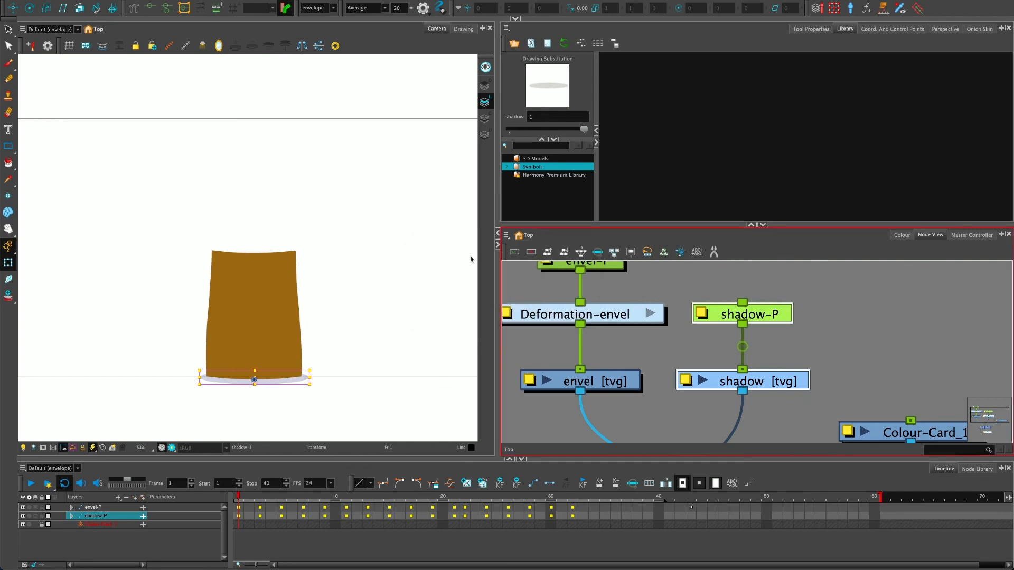
Open Harmony's File menu to reach Save As
click(24, 5)
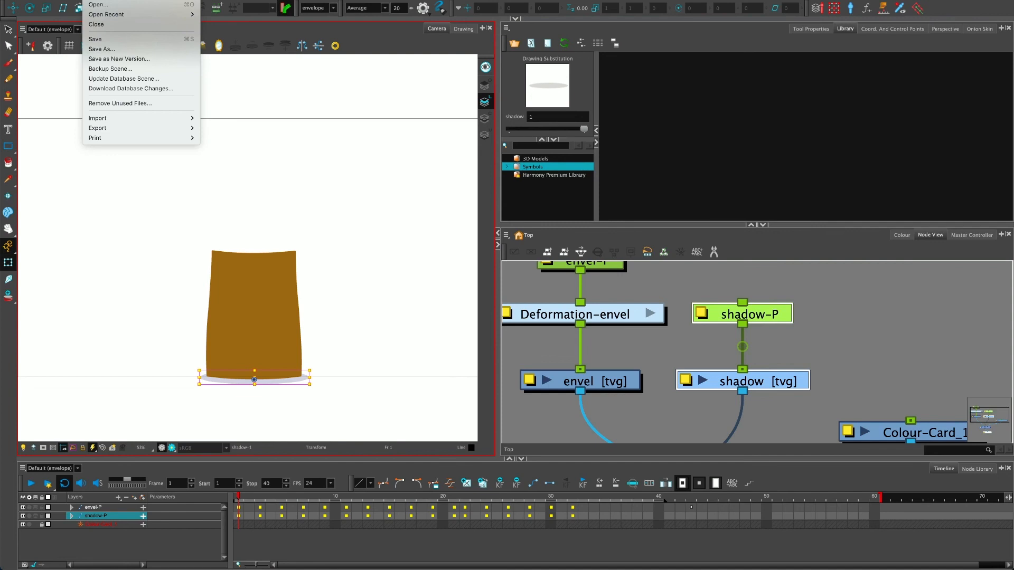
mouse_move(102, 49)
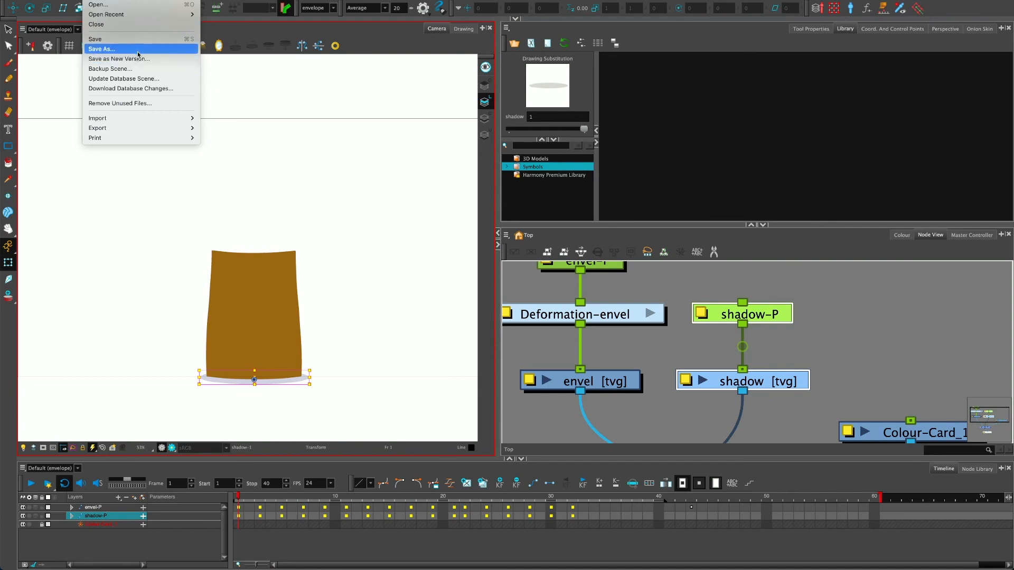